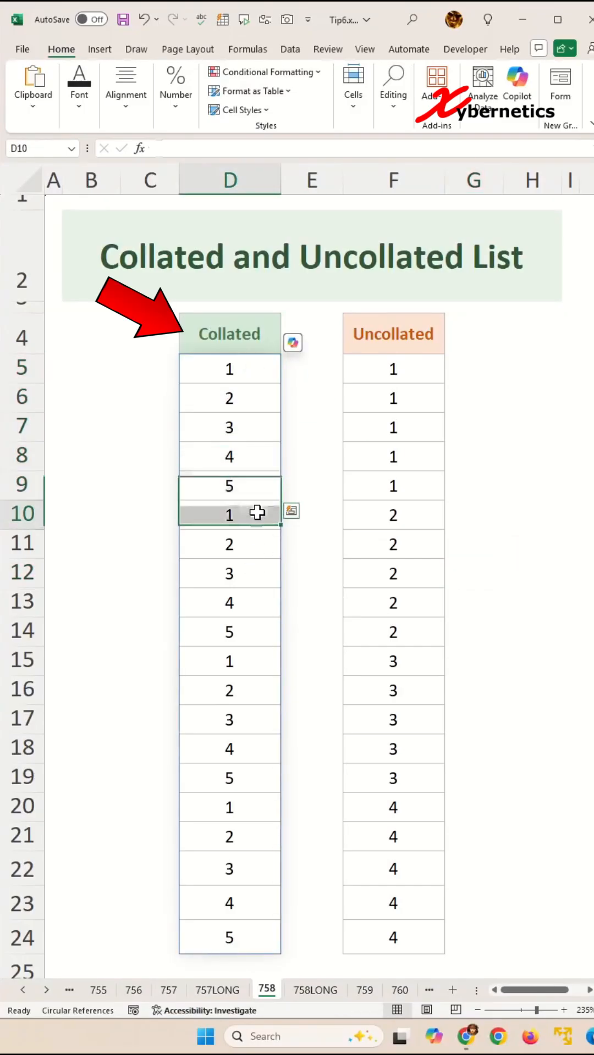
Enter =TOCOL(C5:I9) in F12 to stack all weekly hours into one column.
{"action": "left_click_drag", "start_coordinate": [229, 515], "coordinate": [229, 632]}
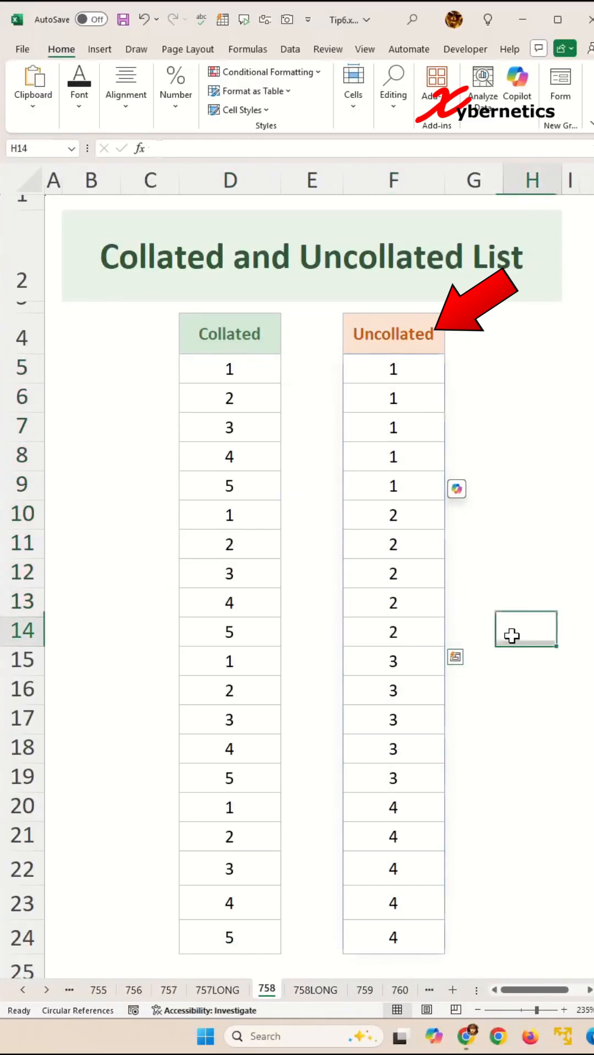
{"action": "left_click", "coordinate": [363, 989]}
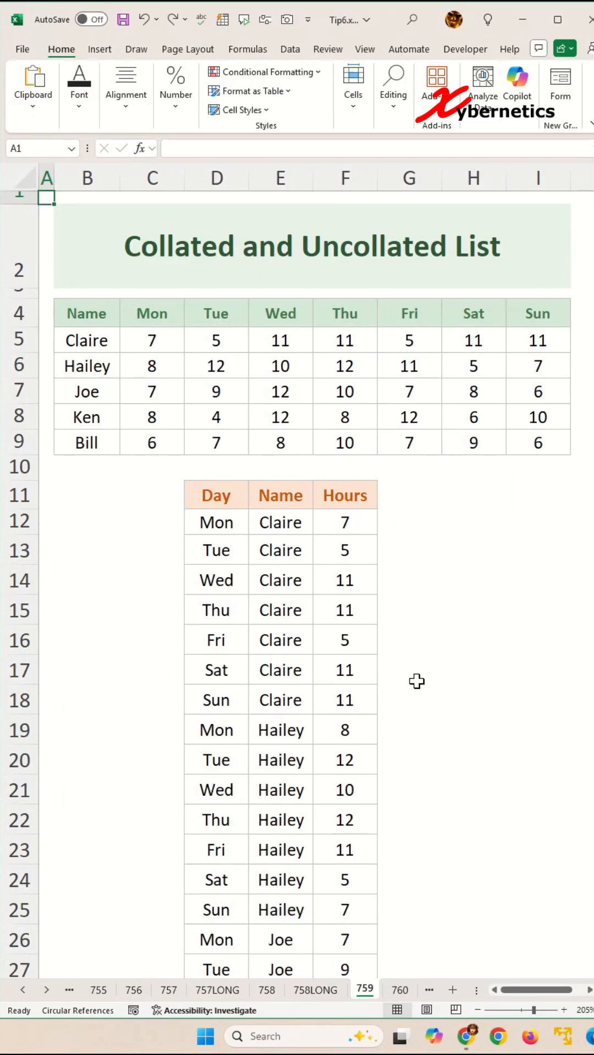
{"action": "type", "text": "=TO"}
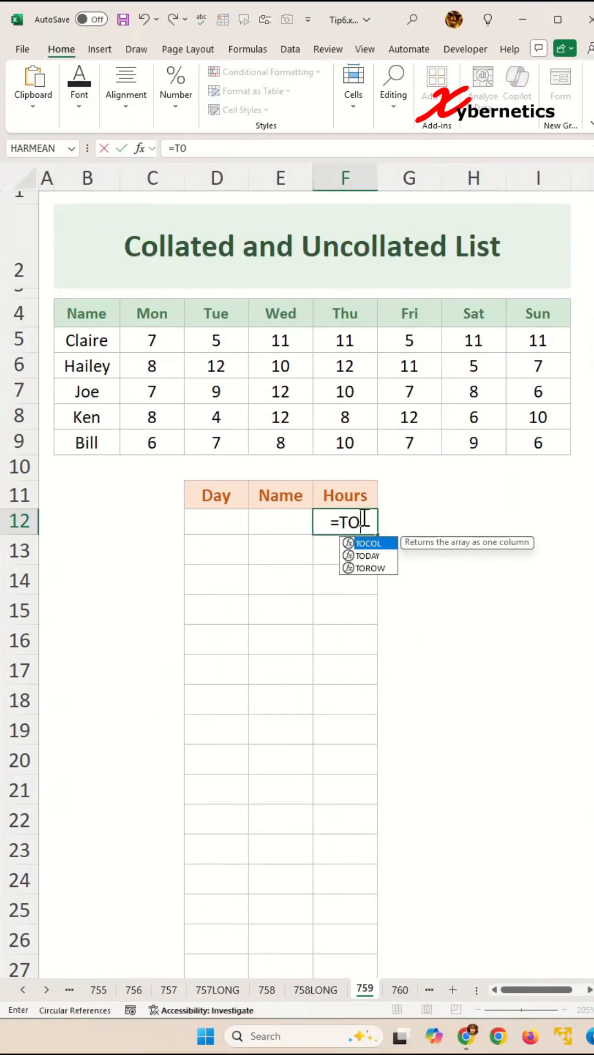
{"action": "left_click_drag", "start_coordinate": [152, 340], "coordinate": [345, 391]}
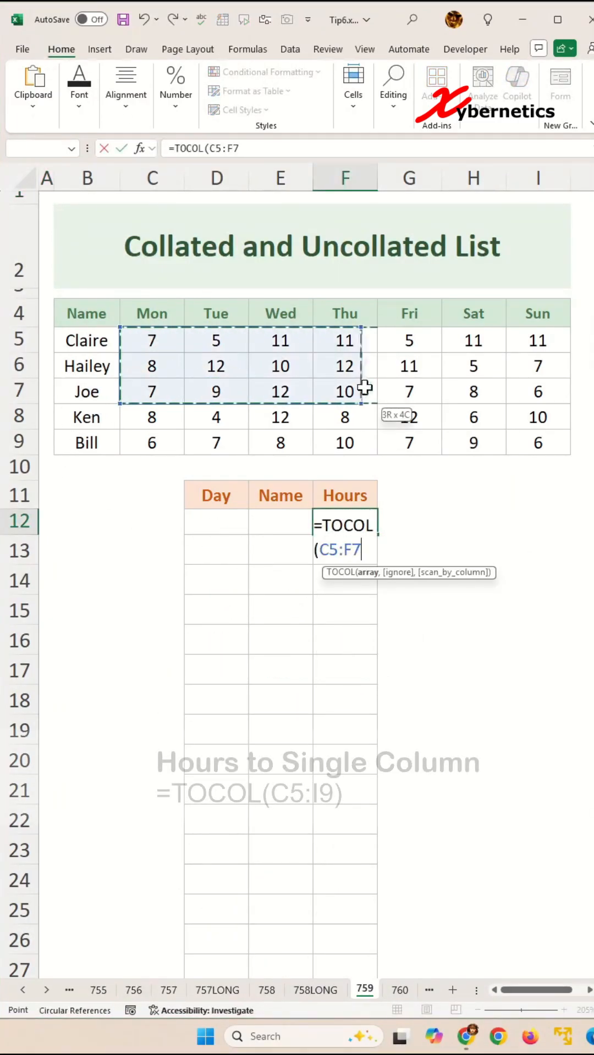
{"action": "key", "text": "Enter"}
{"action": "type", "text": "=SEQUENCE("}
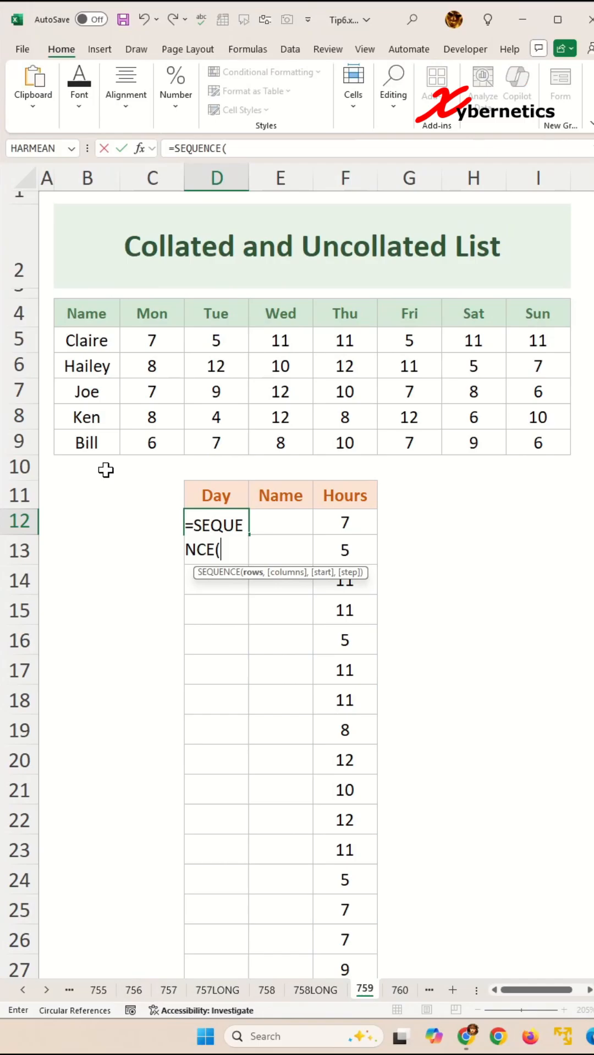
{"action": "mouse_move", "coordinate": [150, 340]}
{"action": "type", "text": "35"}
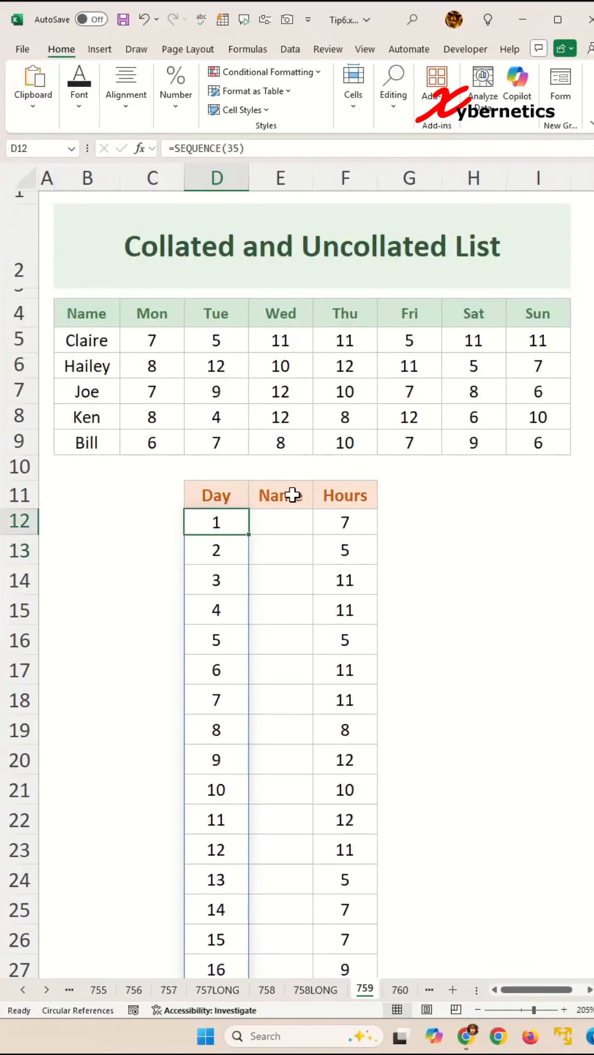
Change D12 to =SEQUENCE(ROWS(F12#)) so the day count follows the Hours spill.
{"action": "type", "text": "ROWS(F12"}
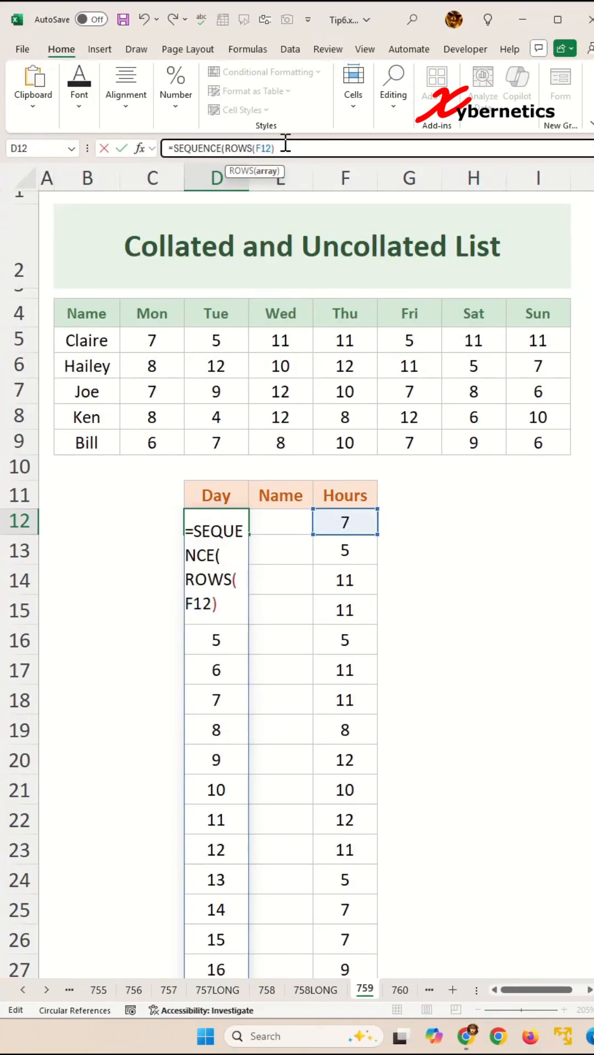
{"action": "type", "text": "#)"}
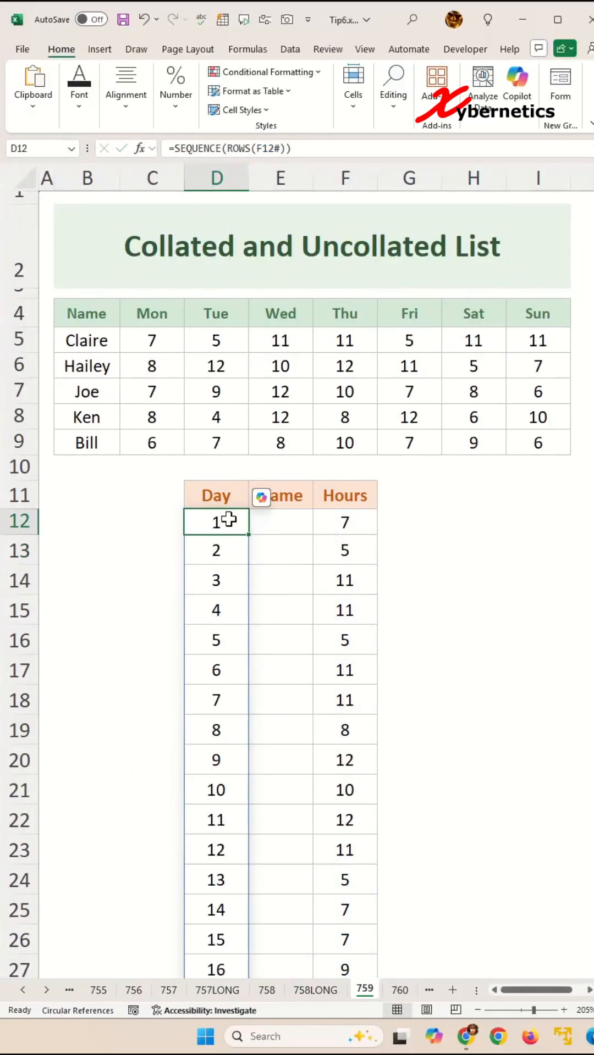
Make D12 =MOD(SEQUENCE(ROWS(F12#),1,0),7) and verify days cycle 0 through 6.
{"action": "double_click", "coordinate": [215, 521]}
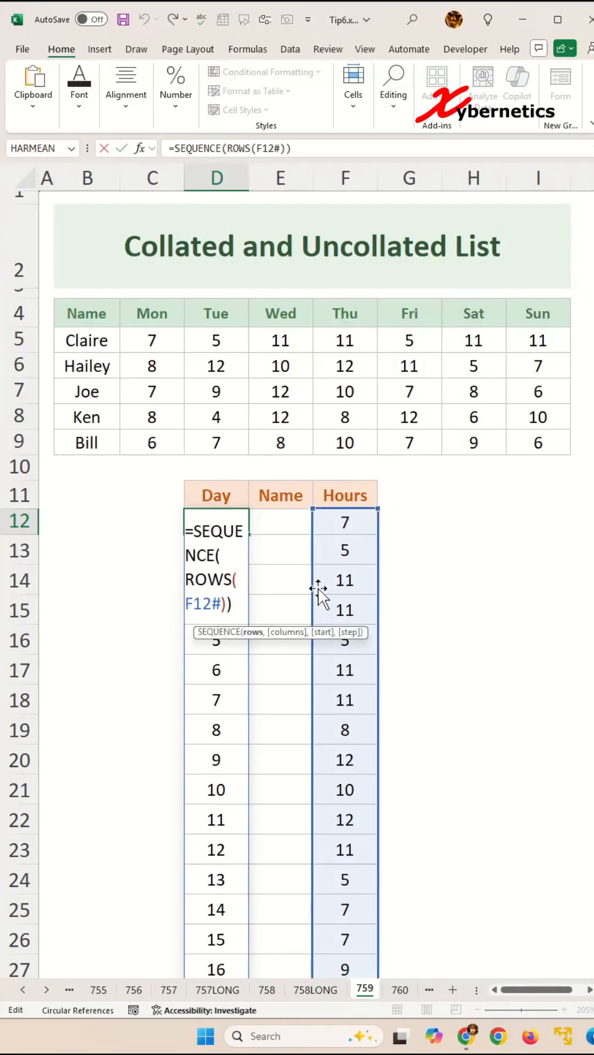
{"action": "type", "text": ",1,"}
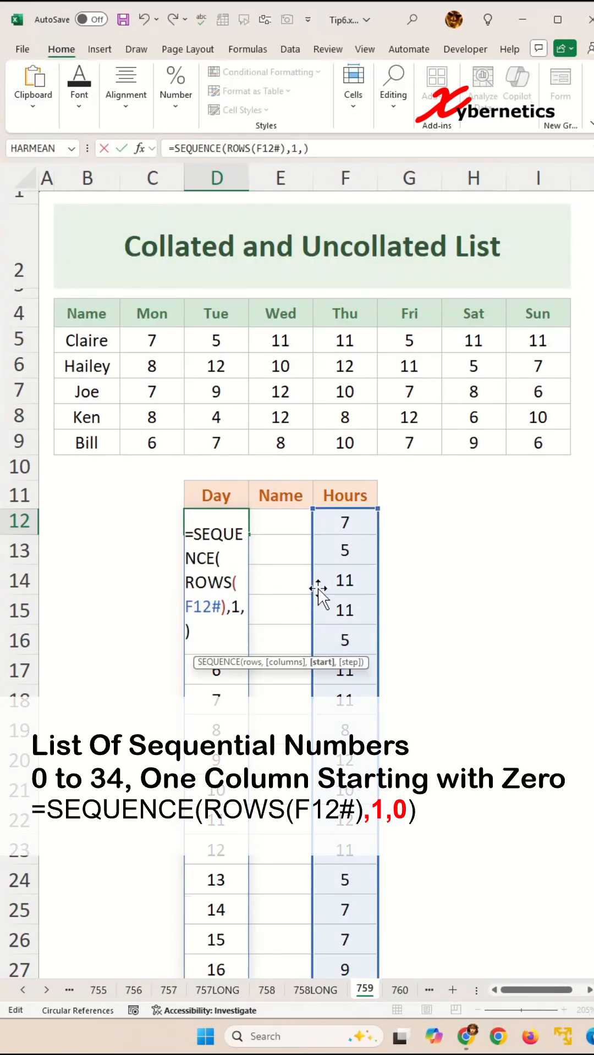
{"action": "key", "text": "Enter"}
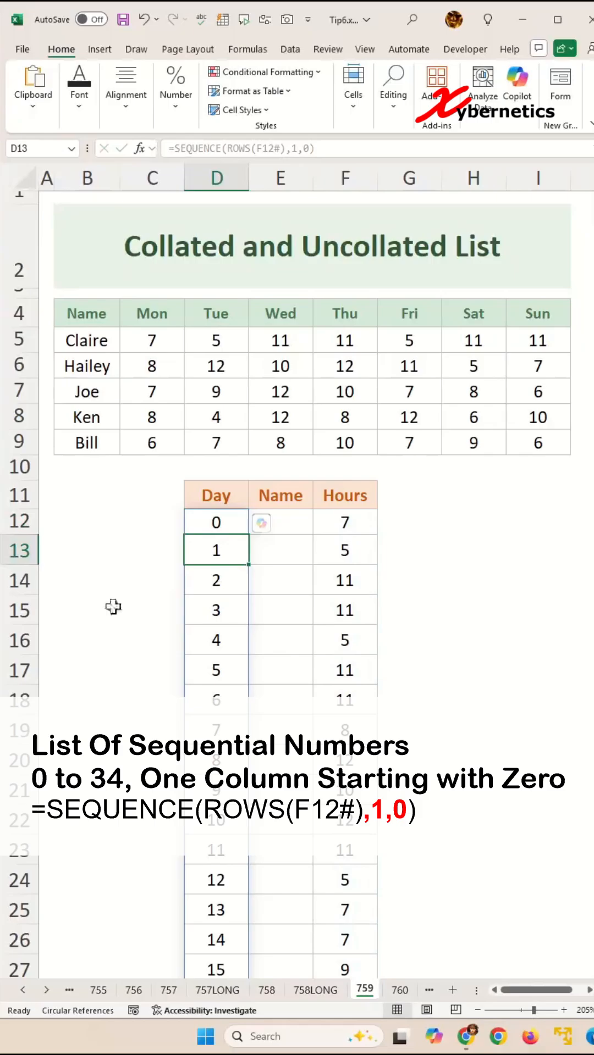
{"action": "scroll", "scroll_direction": "down", "scroll_amount": 3}
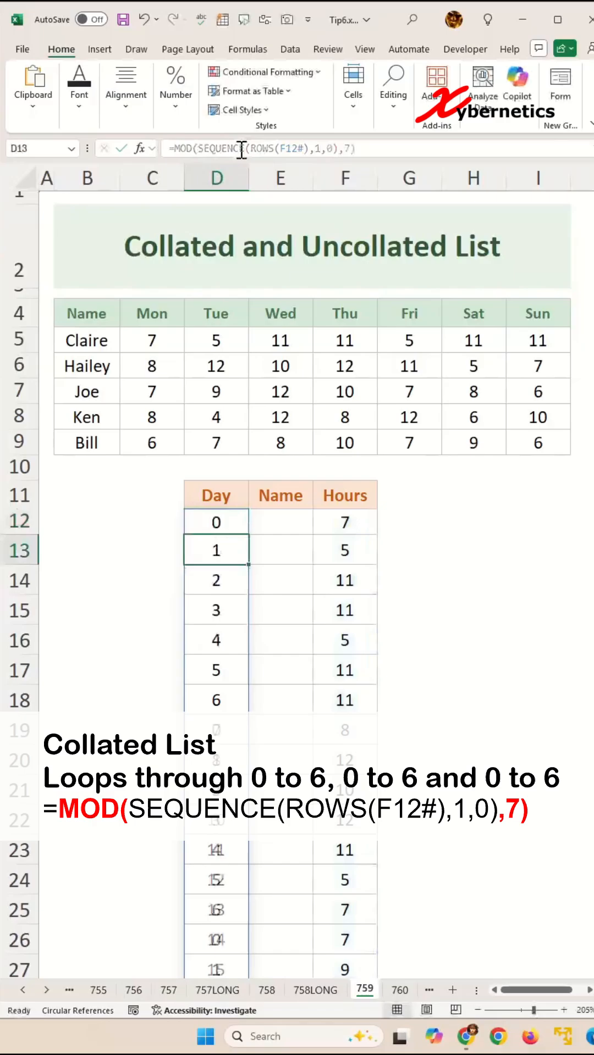
{"action": "left_click_drag", "start_coordinate": [216, 522], "coordinate": [216, 700]}
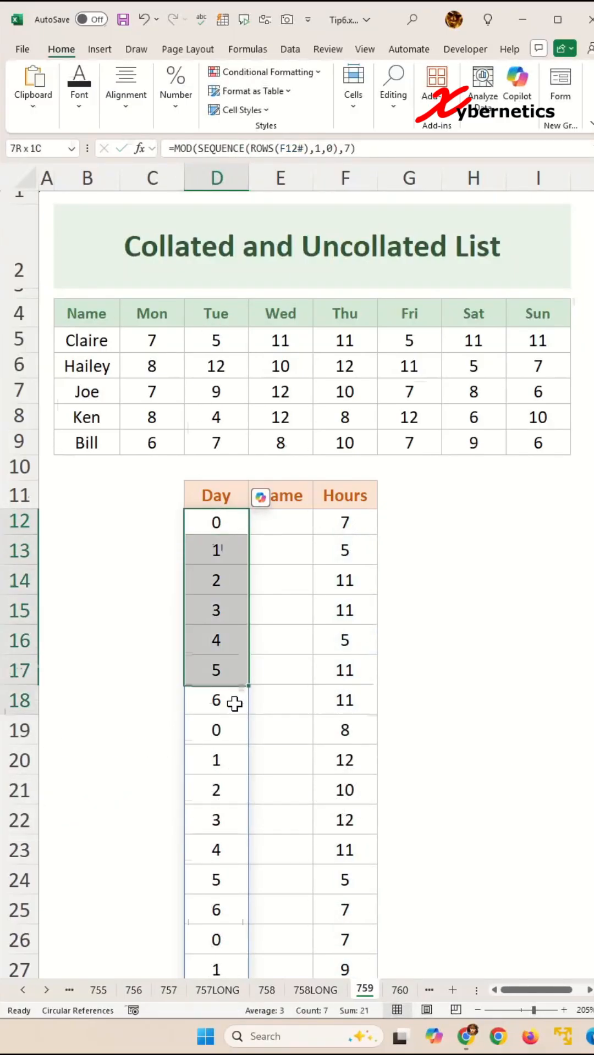
{"action": "left_click_drag", "start_coordinate": [215, 669], "coordinate": [215, 699]}
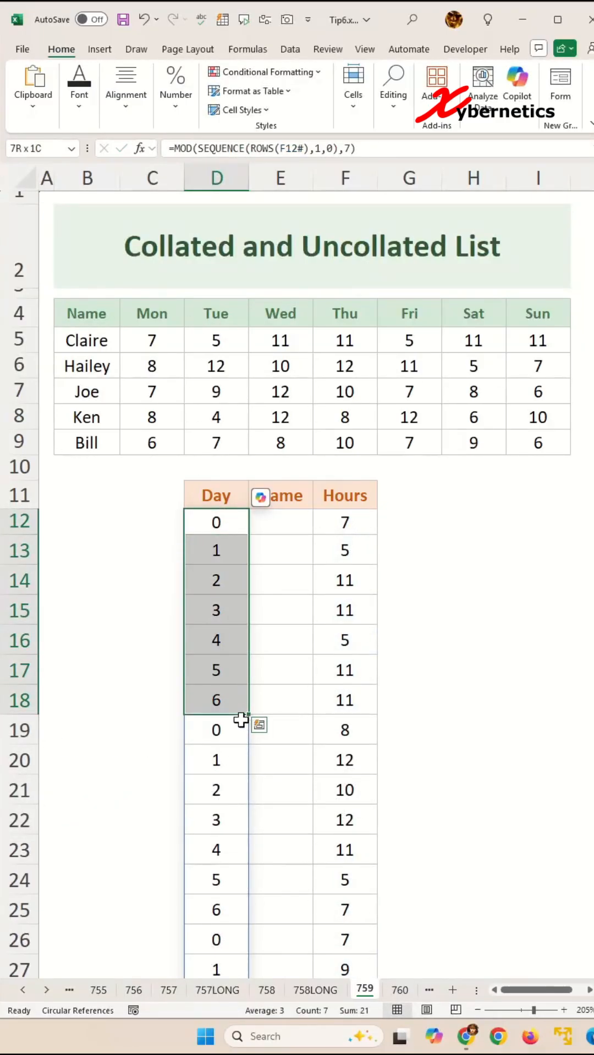
{"action": "double_click", "coordinate": [216, 521]}
{"action": "type", "text": "+1"}
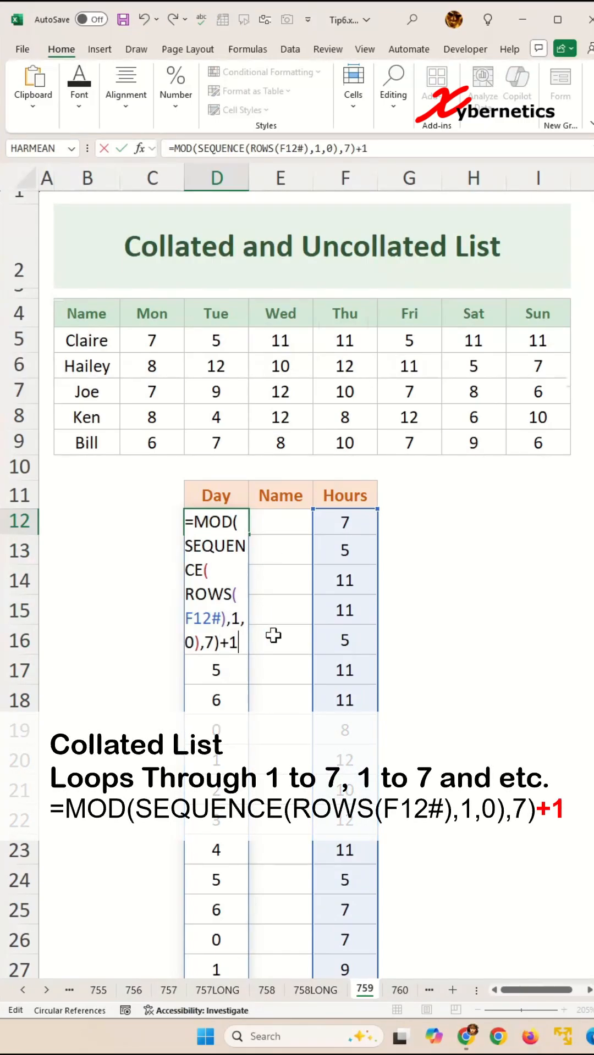
Add +1 so days run 1–7, then wrap D12 in INDEX over headers C4:I4.
{"action": "key", "text": "Enter"}
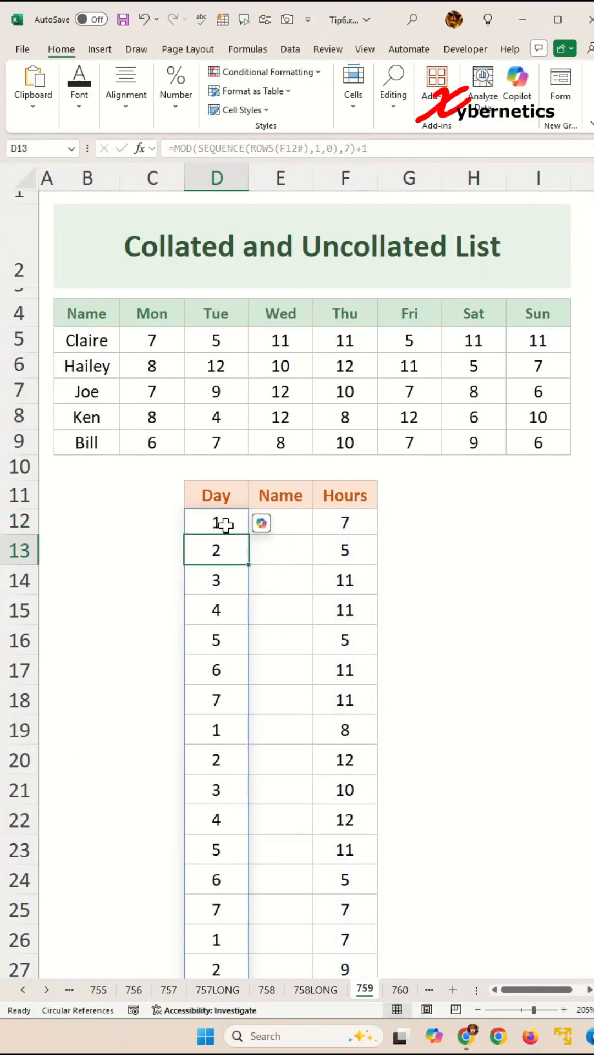
{"action": "left_click_drag", "start_coordinate": [215, 522], "coordinate": [216, 699]}
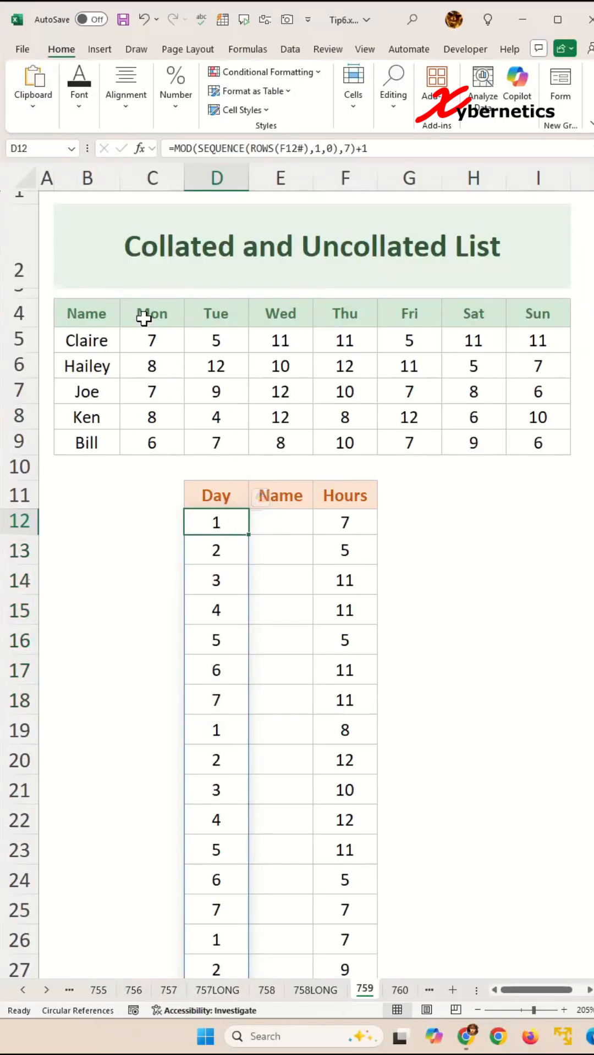
{"action": "double_click", "coordinate": [216, 522]}
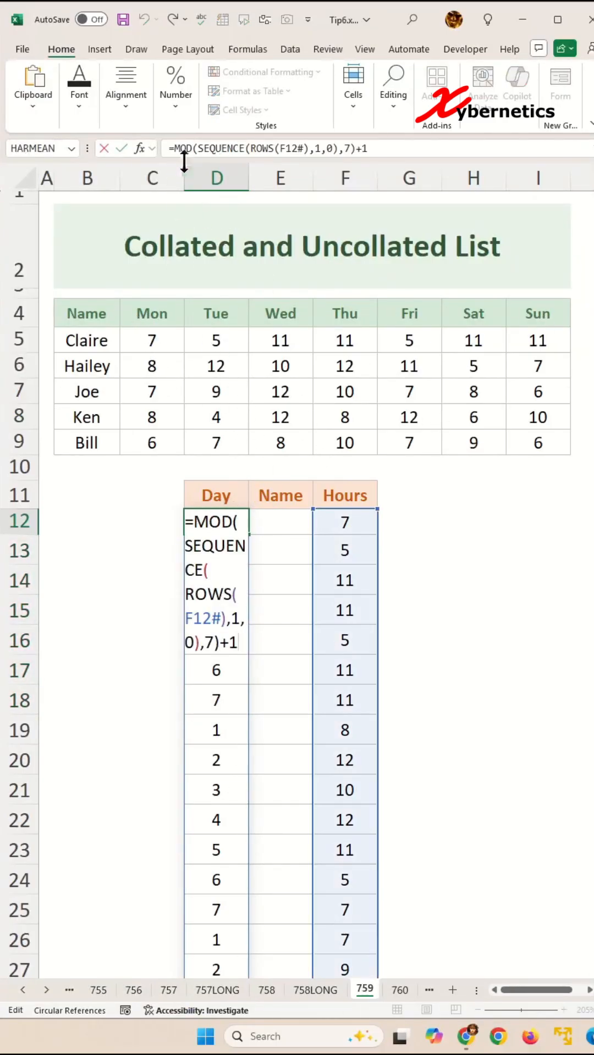
{"action": "type", "text": "IN"}
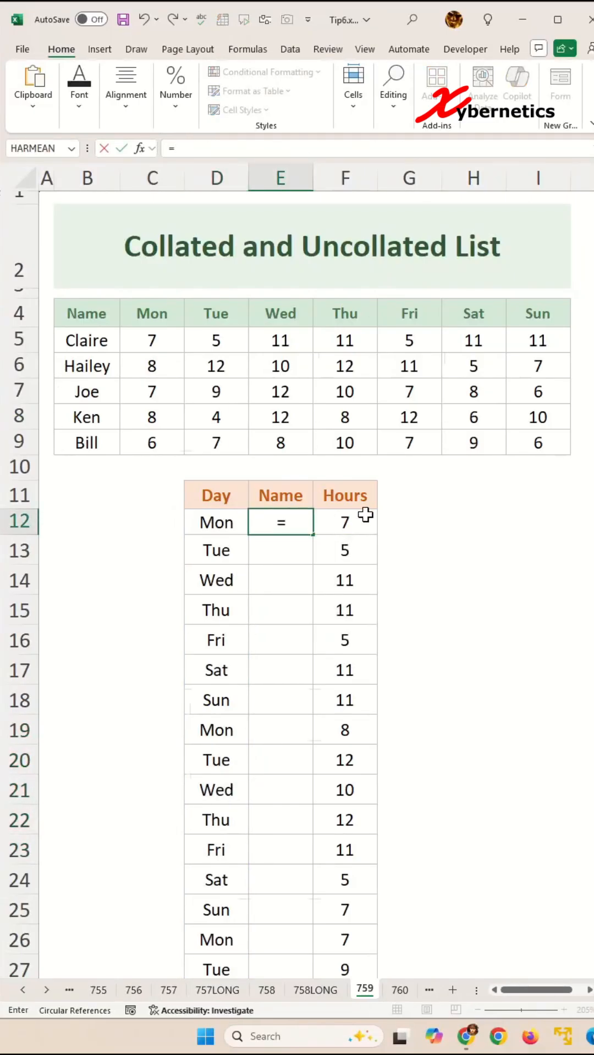
Enter =SEQUENCE(ROWS(F12#))/7 in E12 and check the first week's divided values.
{"action": "type", "text": "=SEQUENCE(ROWS(F12#"}
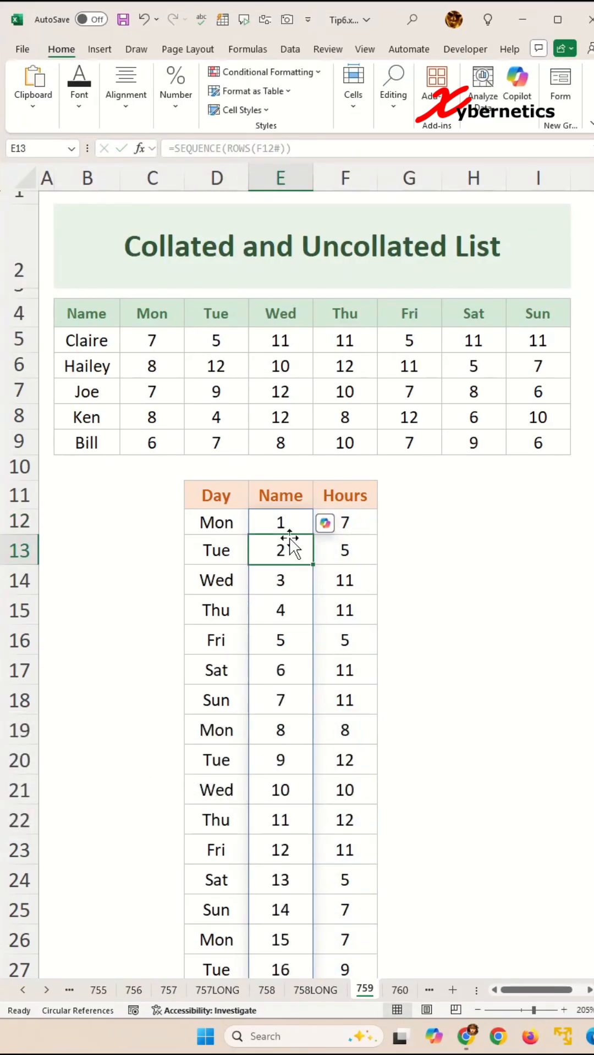
{"action": "left_click_drag", "start_coordinate": [281, 523], "coordinate": [281, 699]}
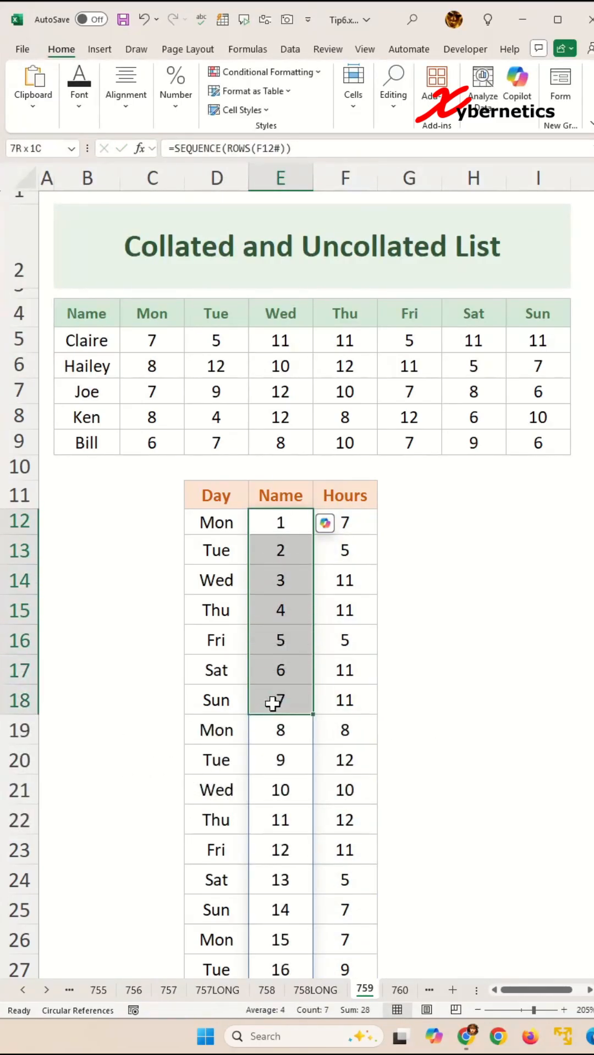
{"action": "left_click", "coordinate": [280, 730]}
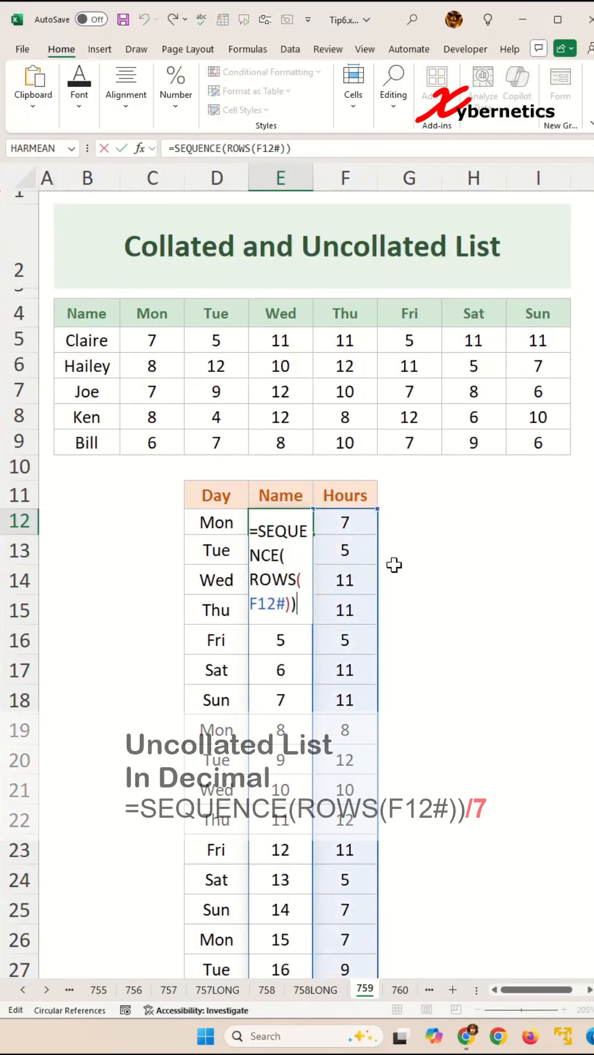
{"action": "key", "text": "Enter"}
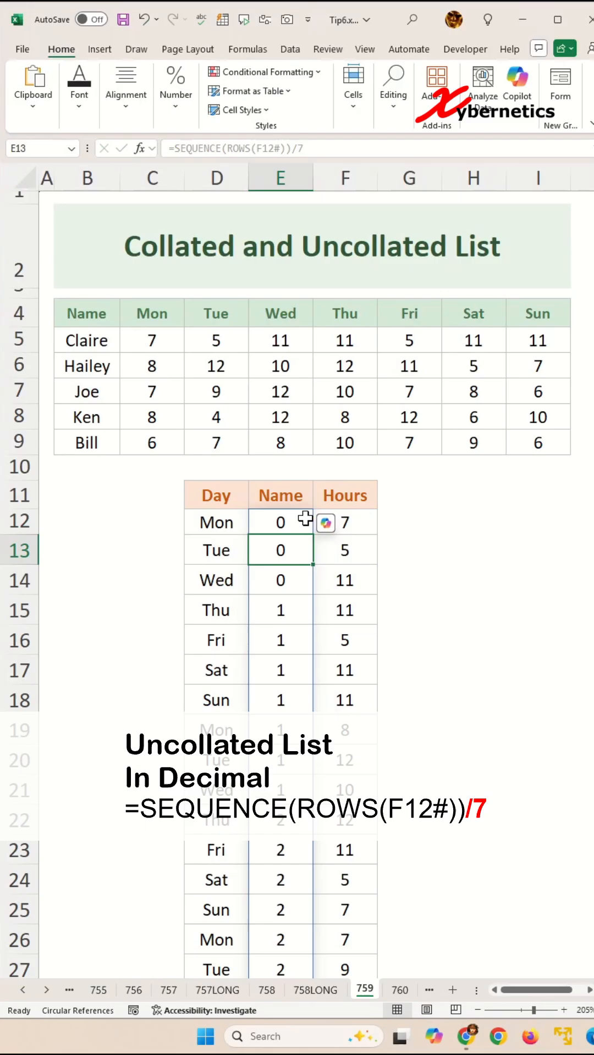
{"action": "left_click_drag", "start_coordinate": [280, 522], "coordinate": [280, 699]}
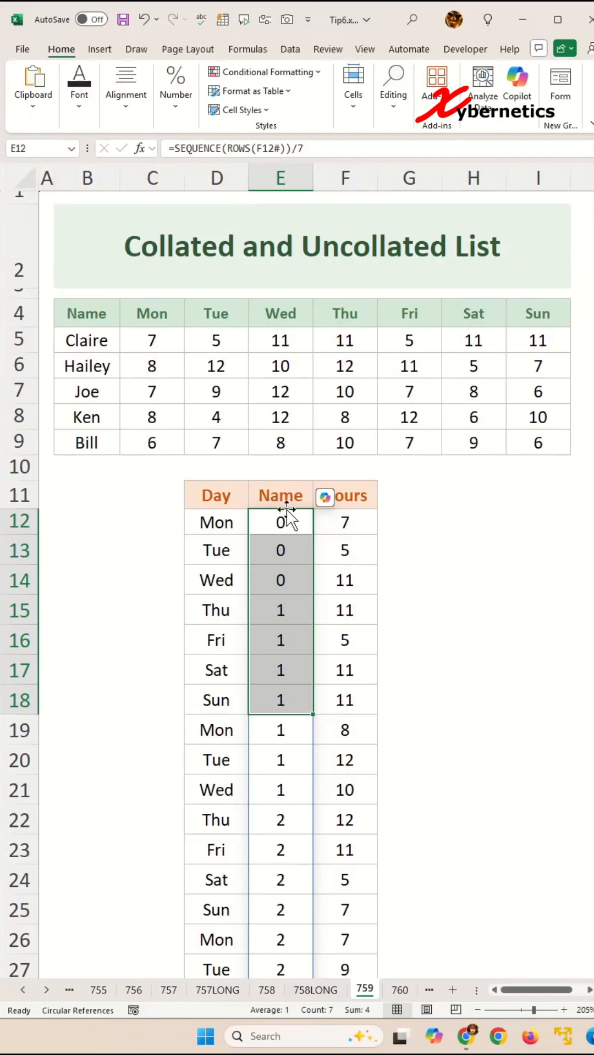
{"action": "double_click", "coordinate": [279, 522]}
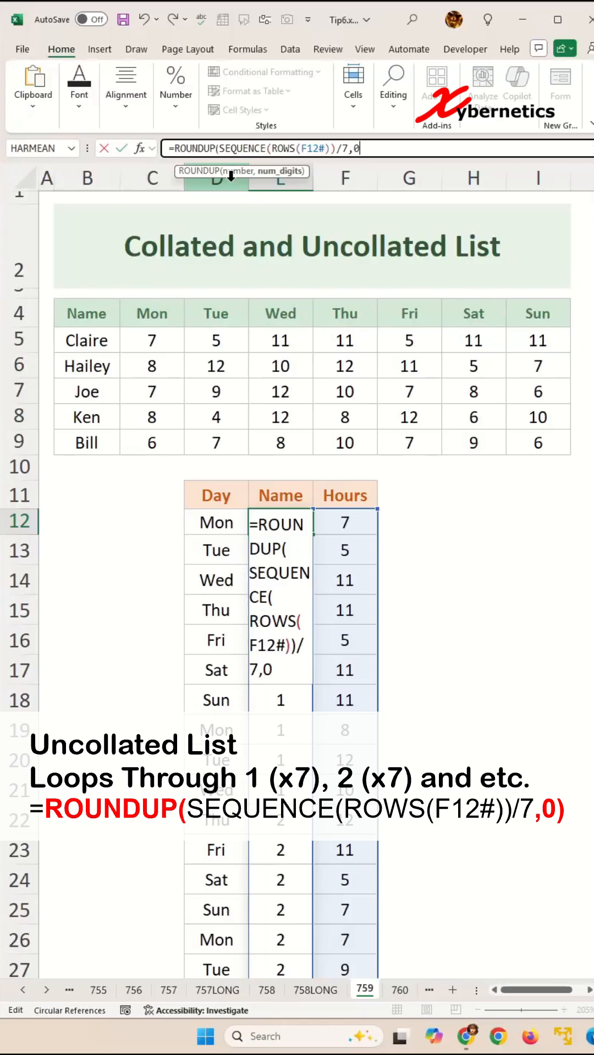
Make E12 =INDEX(B5:B9,ROUNDUP(SEQUENCE(ROWS(F12#))/7,0)) so each name repeats seven times.
{"action": "type", "text": ")"}
{"action": "key", "text": "Enter"}
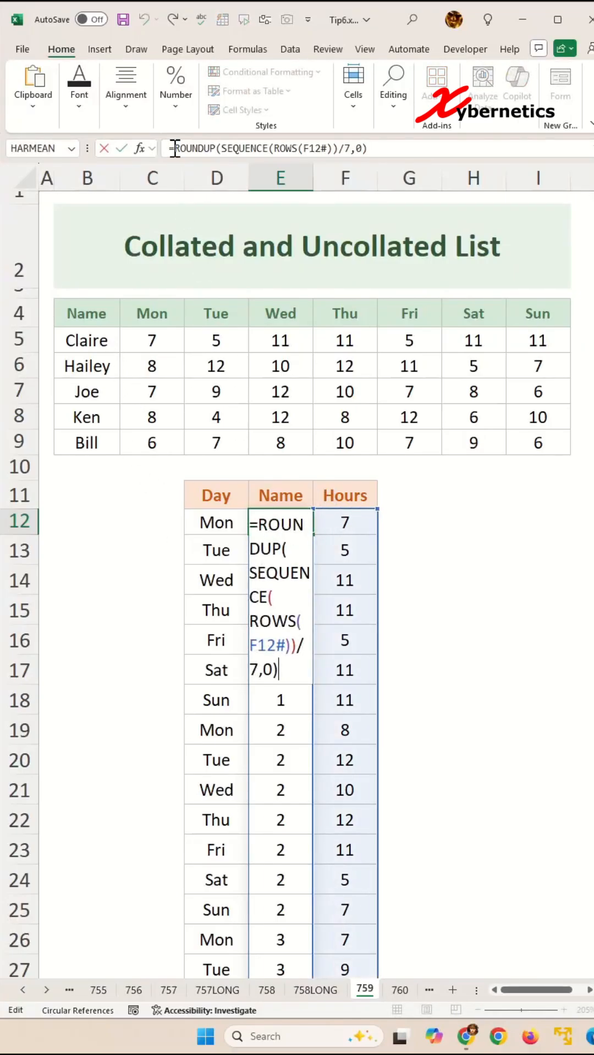
{"action": "type", "text": "INDEX(B5:B6"}
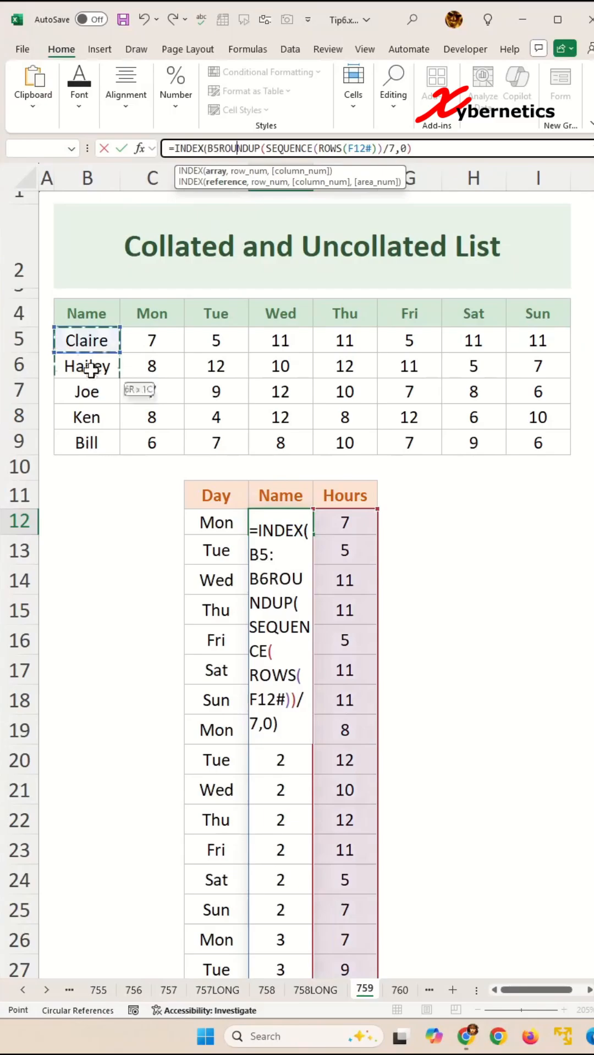
{"action": "left_click_drag", "start_coordinate": [87, 339], "coordinate": [86, 441]}
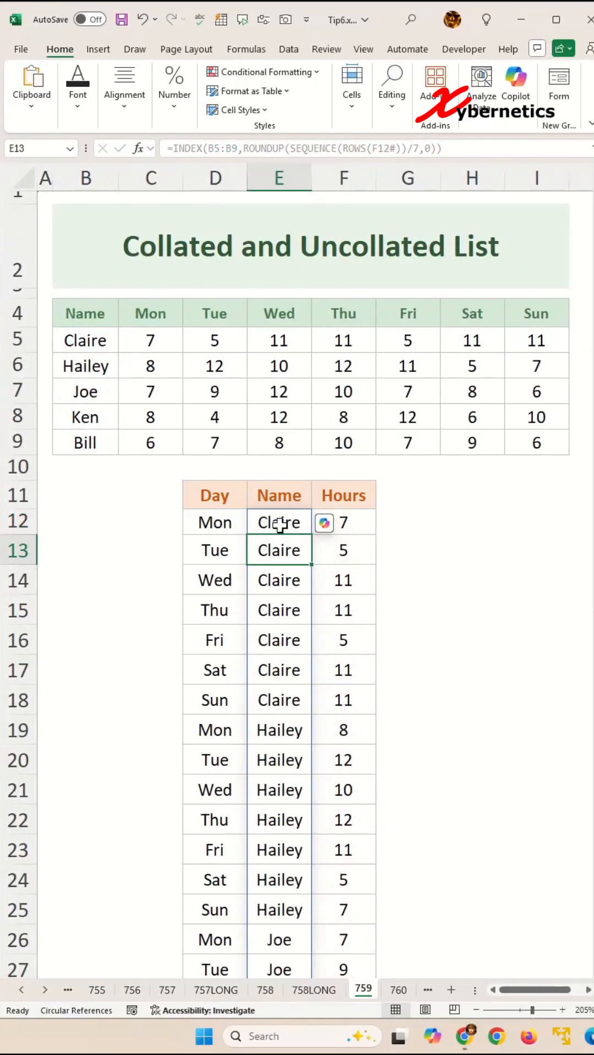
{"action": "left_click_drag", "start_coordinate": [278, 522], "coordinate": [279, 700]}
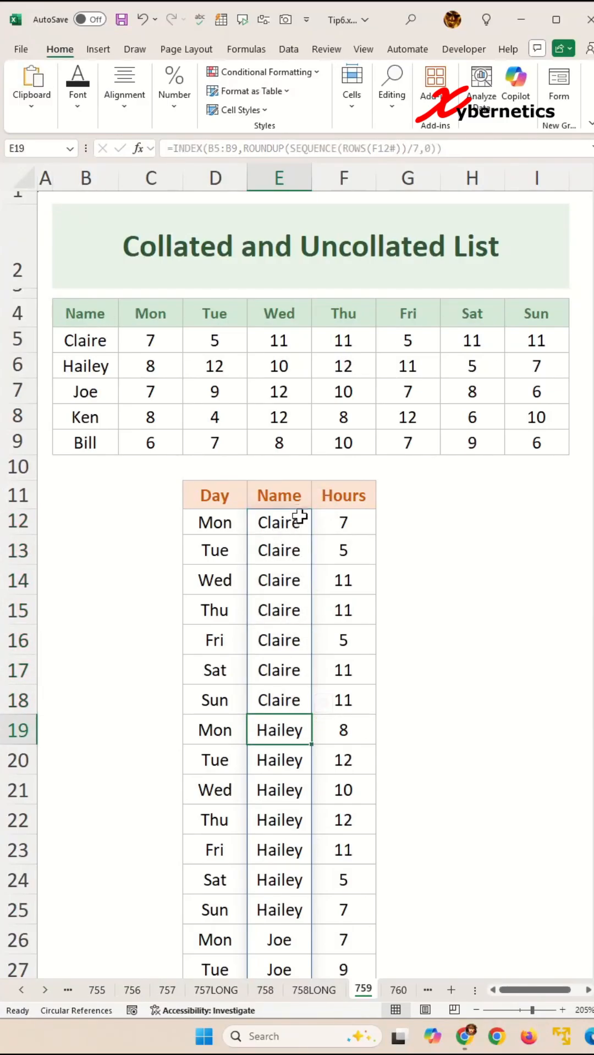
Trim the source to Claire, Hailey and Joe for Mon–Wed, then scroll the list to check zeros.
{"action": "left_click", "coordinate": [279, 522]}
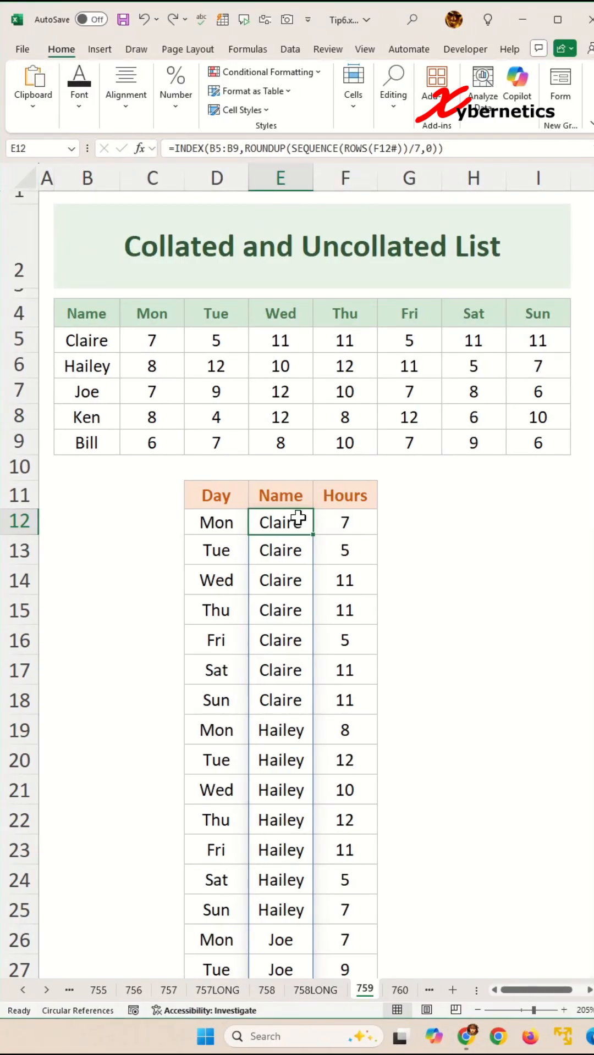
{"action": "left_click", "coordinate": [86, 416]}
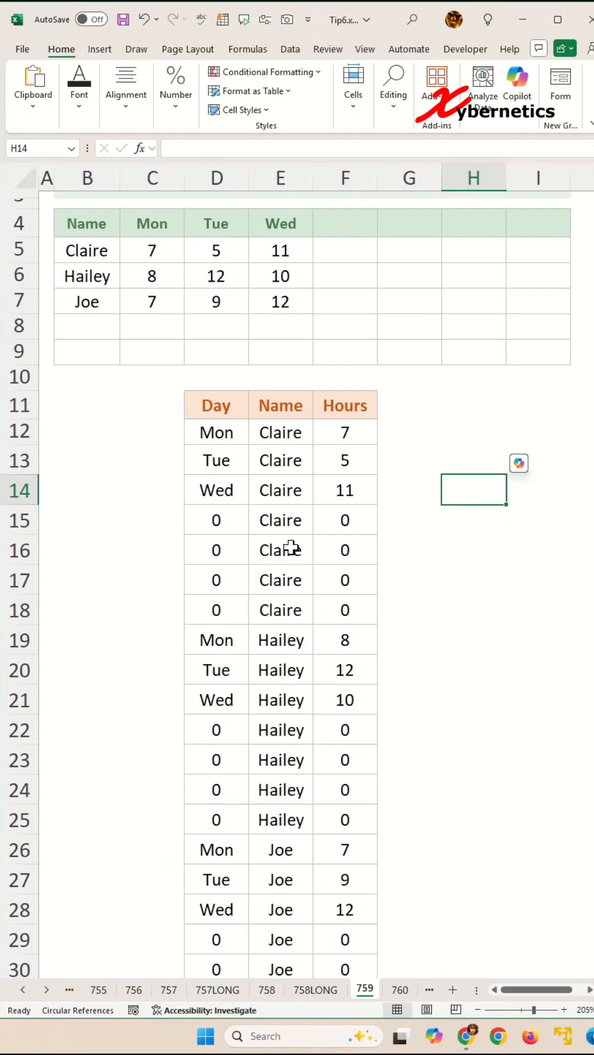
{"action": "scroll", "scroll_direction": "down", "scroll_amount": 3}
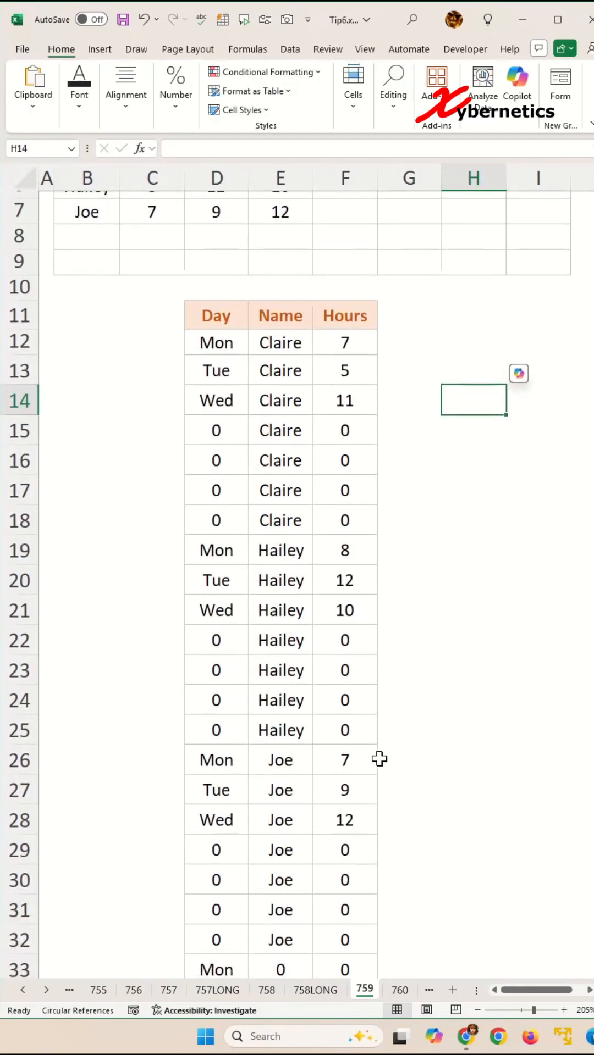
{"action": "scroll", "scroll_direction": "down", "scroll_amount": 3}
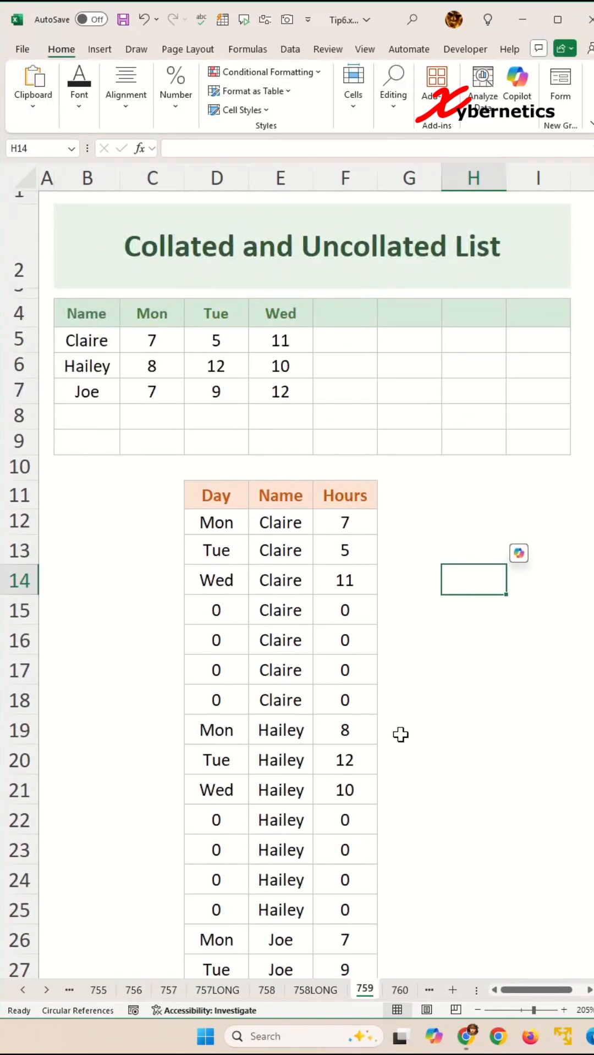